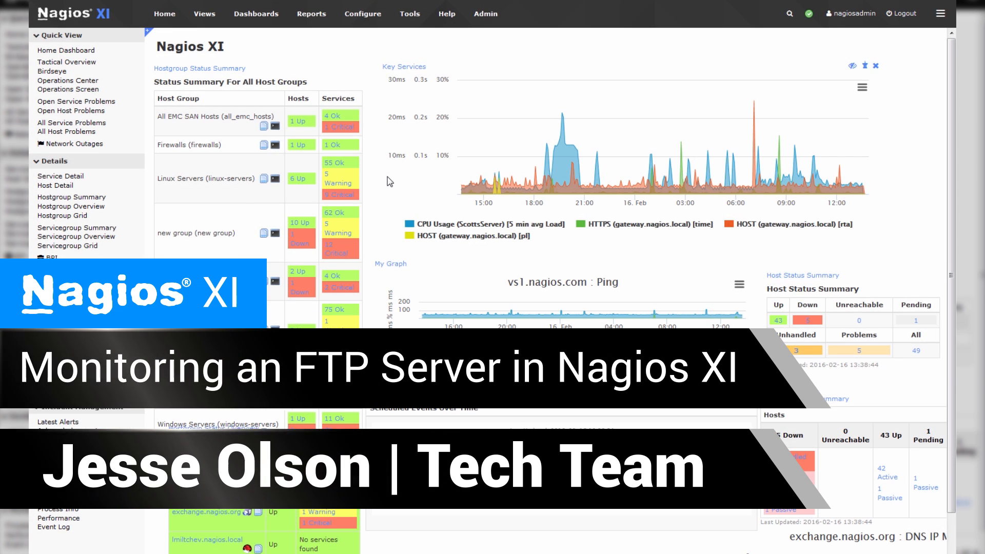
- Show the Configure menu with its Configuration Wizards option
{"action": "left_click", "coordinate": [362, 13]}
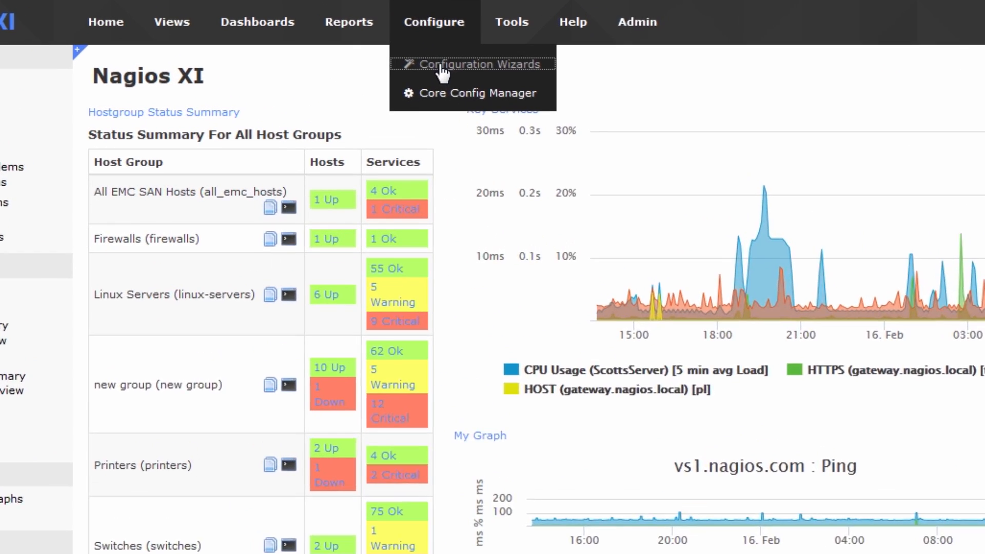
- Filter the wizard gallery by 'ftp' to show only the FTP Server and TFTP wizards
{"action": "left_click", "coordinate": [481, 65]}
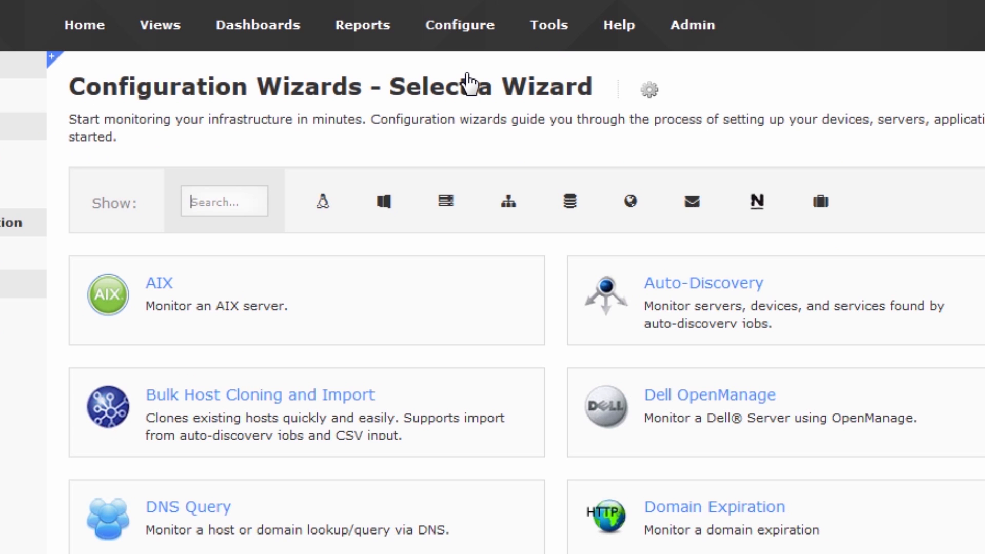
{"action": "type", "text": "f"}
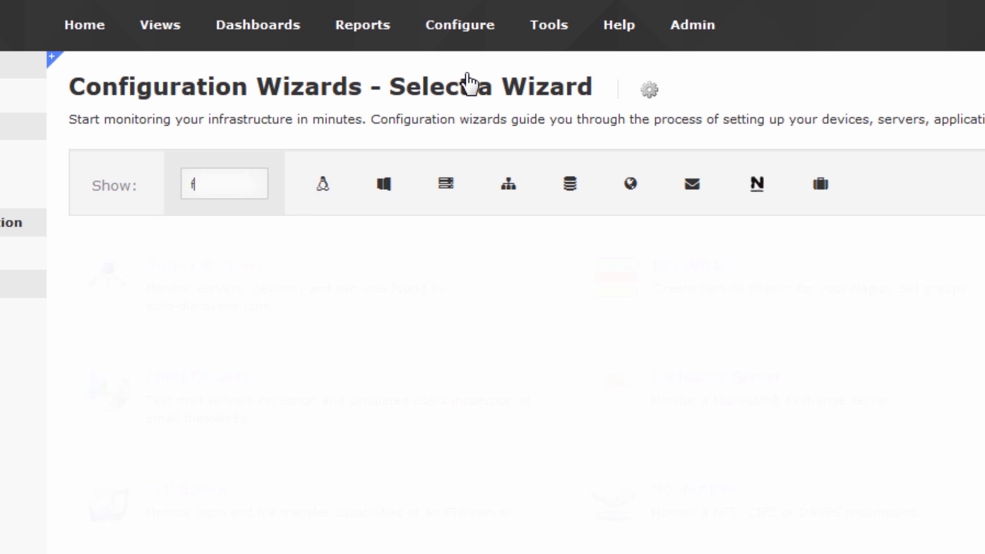
{"action": "type", "text": "ftp"}
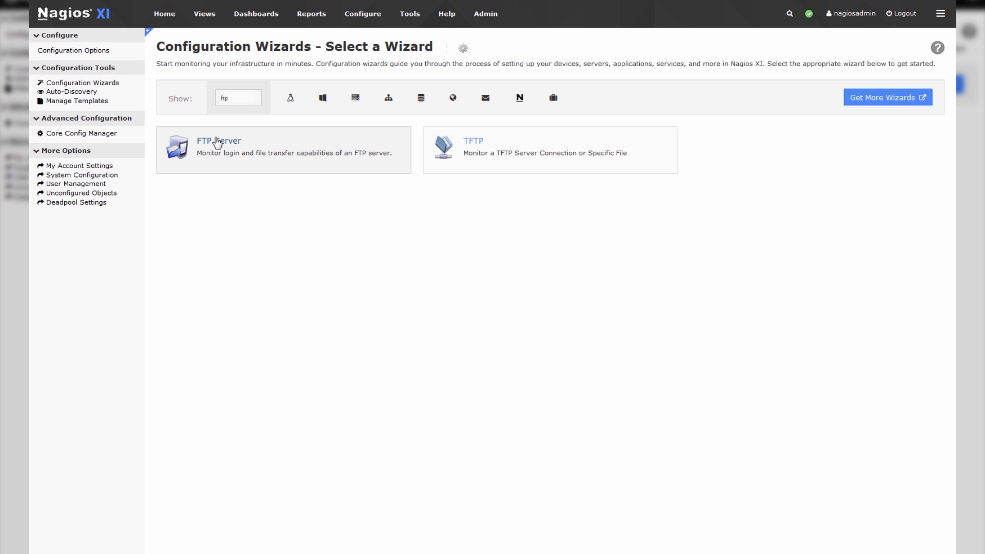
{"action": "mouse_move", "coordinate": [214, 155]}
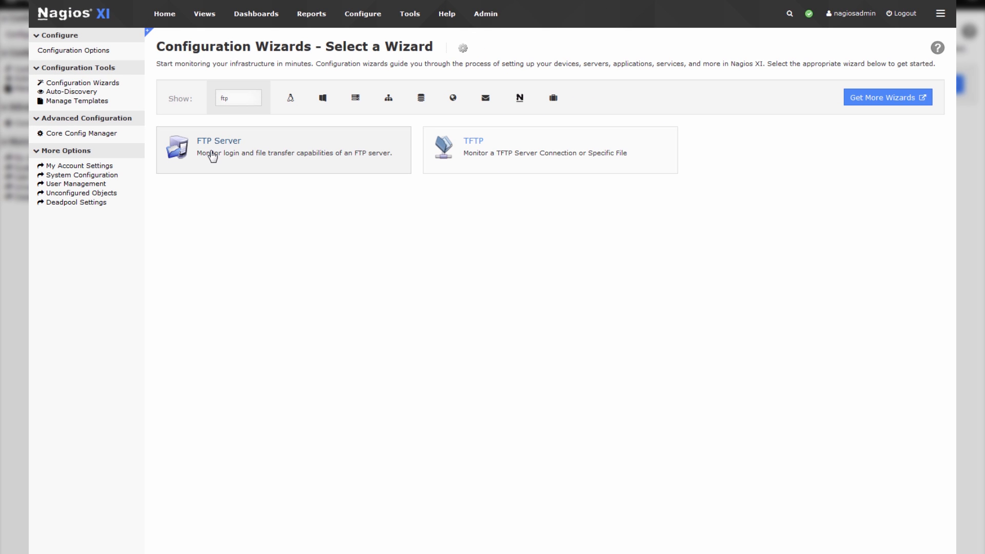
- Start the FTP Server wizard with address 192.168.4.72 and submit step 1
{"action": "left_click", "coordinate": [218, 140]}
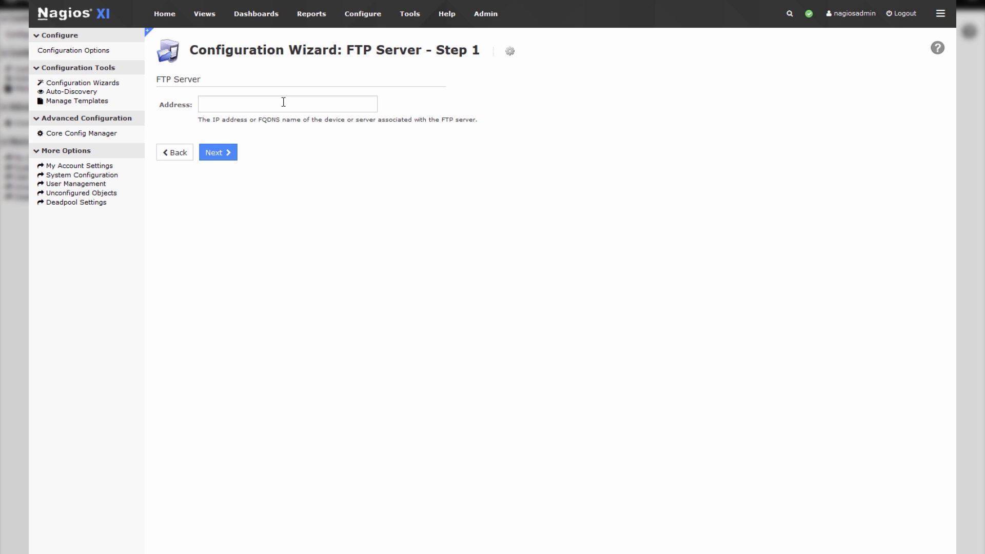
{"action": "type", "text": "192.1"}
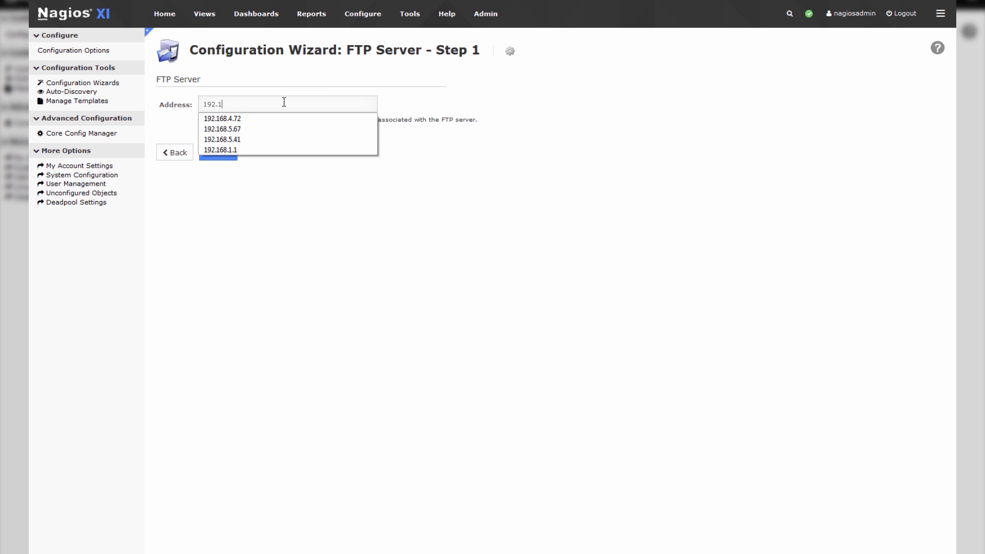
{"action": "left_click", "coordinate": [222, 119]}
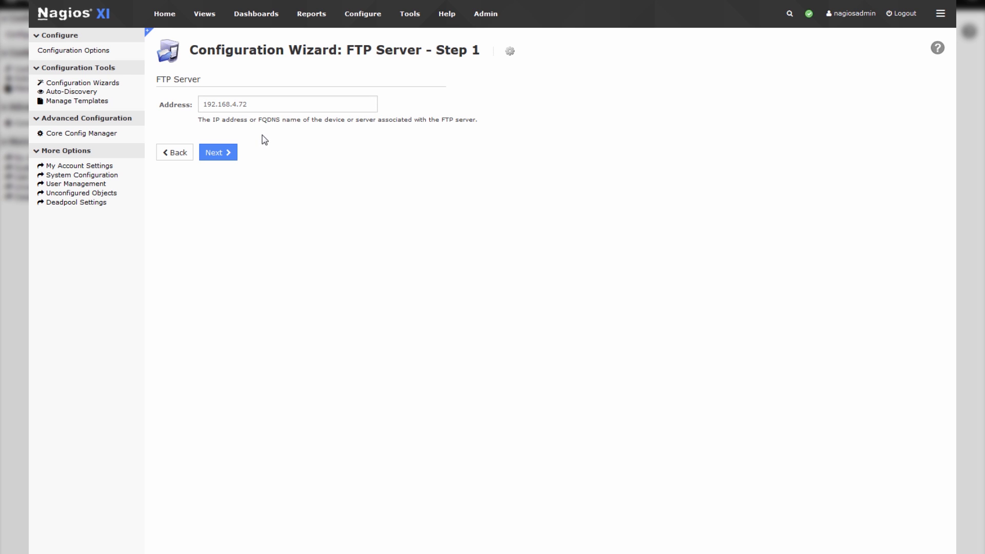
{"action": "left_click", "coordinate": [218, 152]}
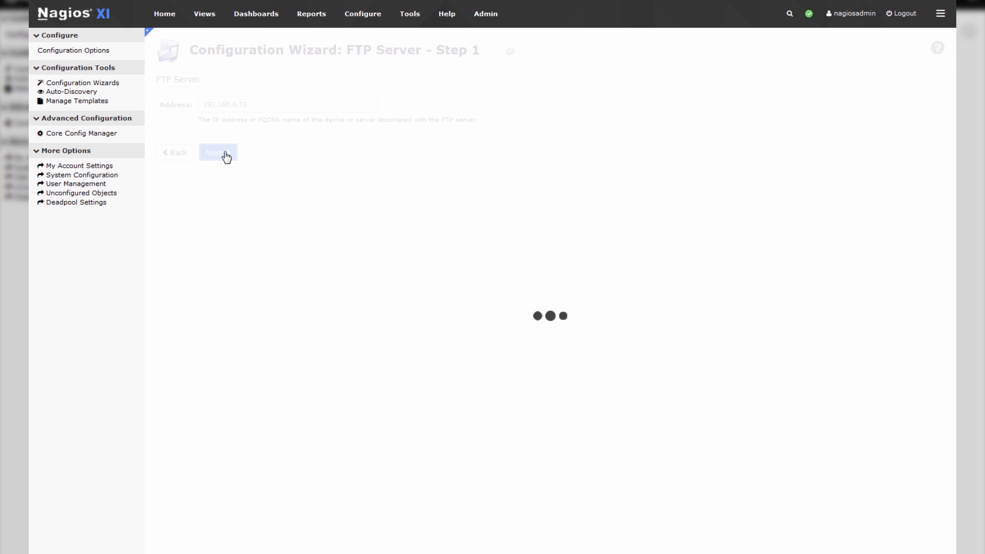
- Reach step 2 showing host 192.168.4.72 with FTP Server checked on port 21
{"action": "left_click", "coordinate": [216, 153]}
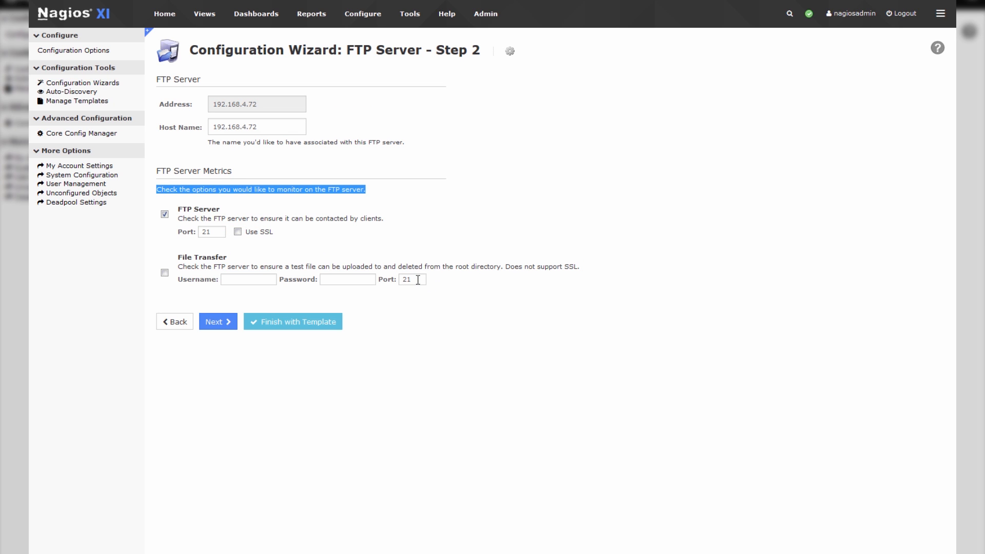
{"action": "mouse_move", "coordinate": [222, 206]}
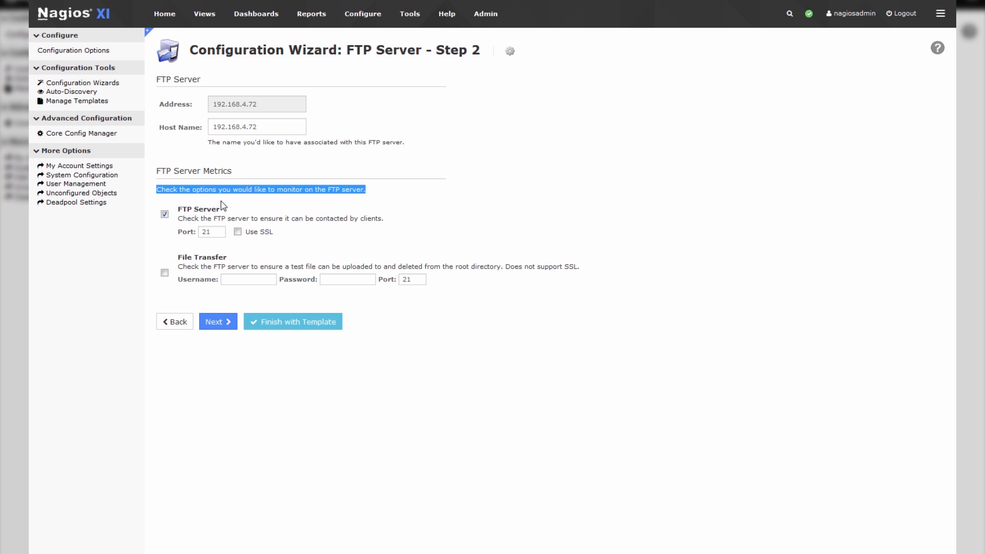
{"action": "mouse_move", "coordinate": [187, 206]}
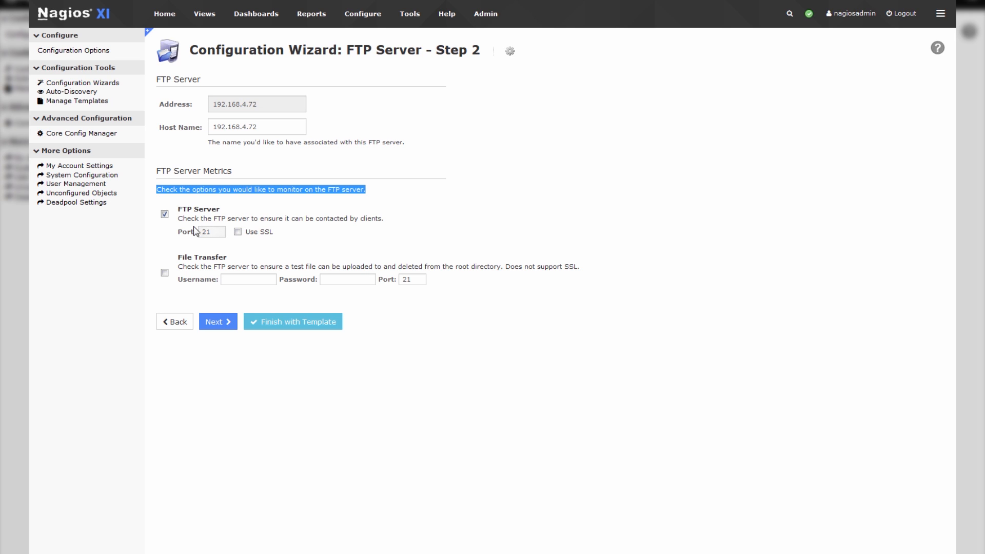
{"action": "mouse_move", "coordinate": [225, 249]}
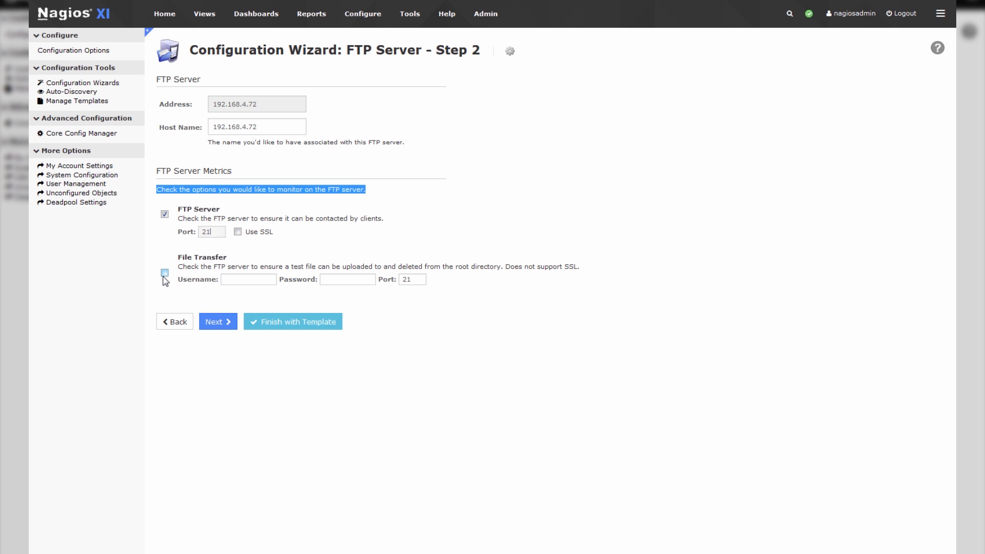
{"action": "left_click", "coordinate": [165, 273]}
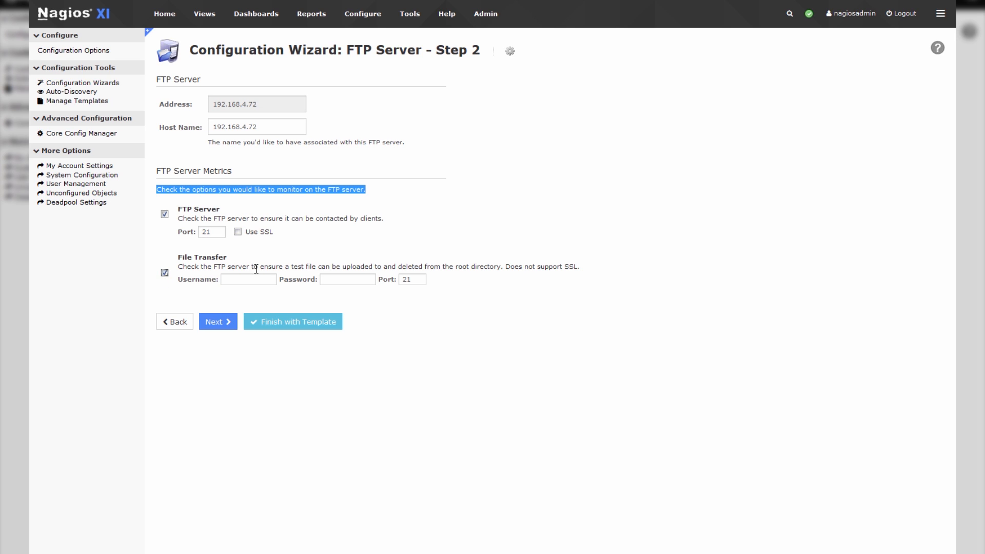
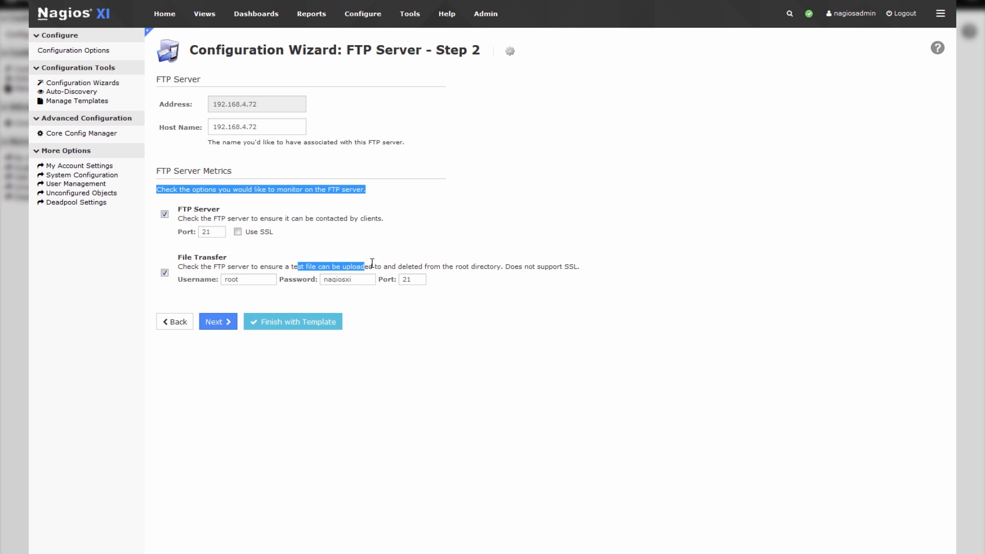
{"action": "left_click", "coordinate": [248, 279]}
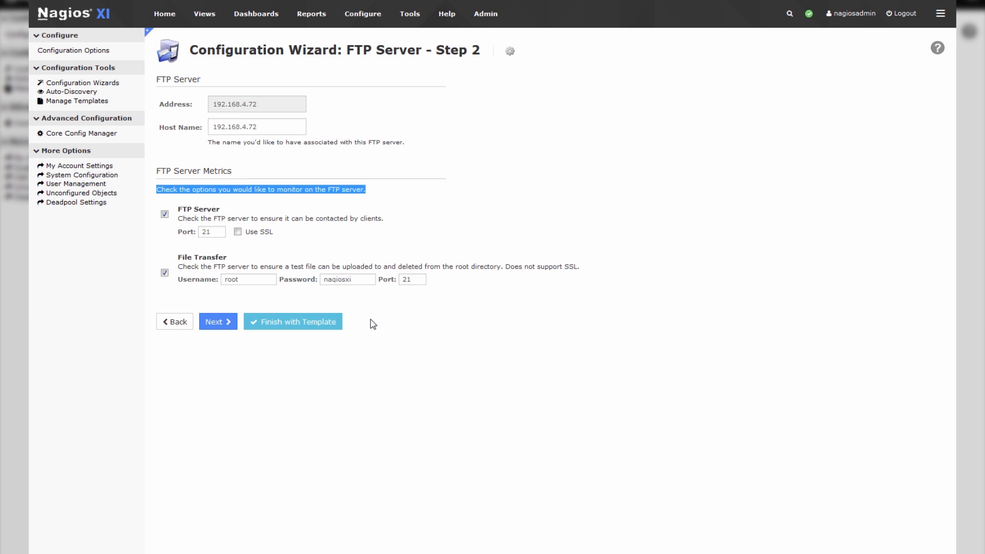
{"action": "mouse_move", "coordinate": [205, 257]}
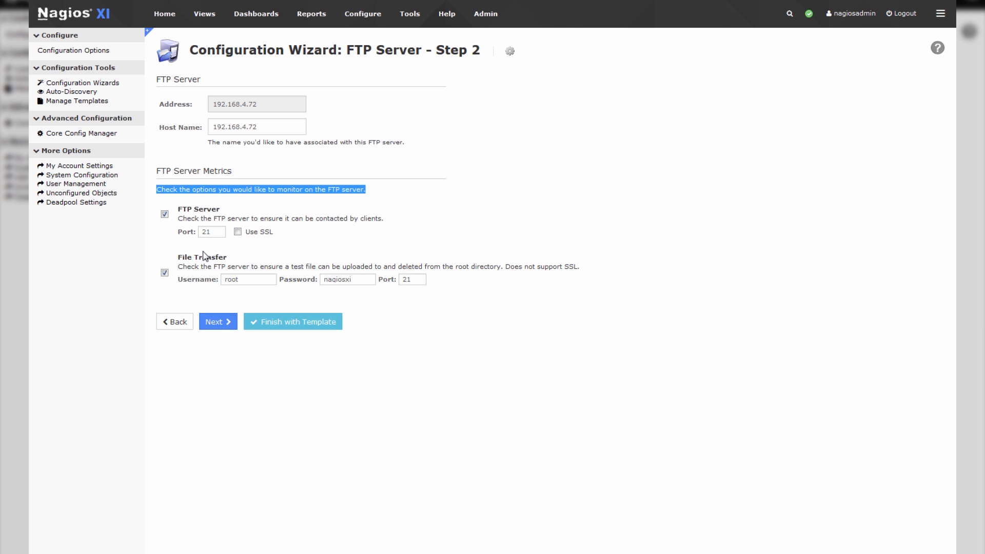
{"action": "left_click", "coordinate": [218, 322]}
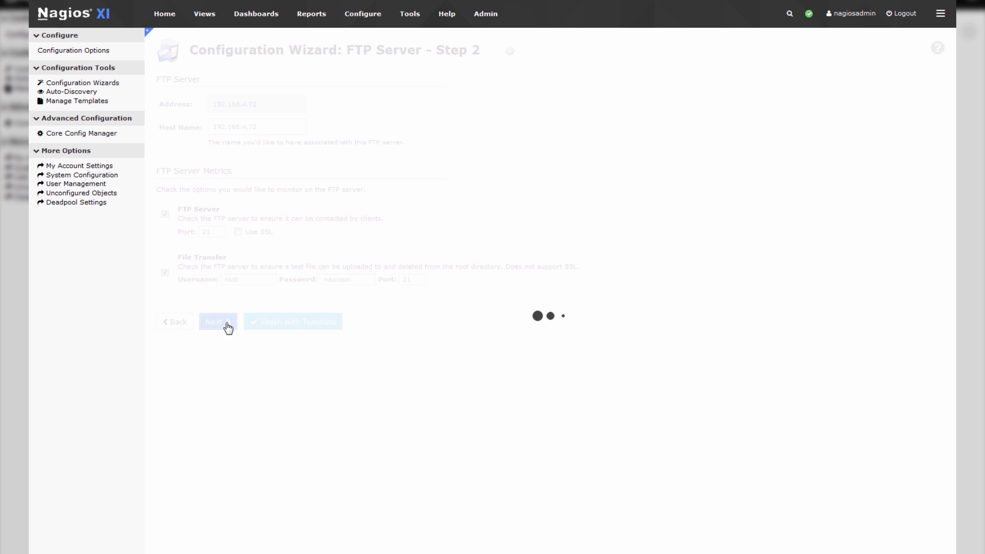
- Finish the wizard with default intervals so the FTP Server configuration is applied
{"action": "left_click", "coordinate": [218, 322]}
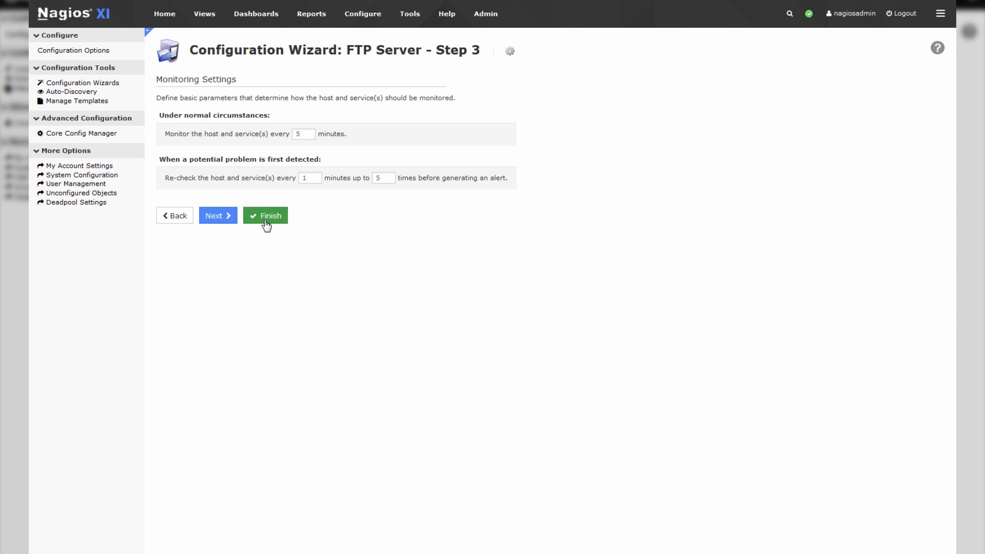
{"action": "left_click", "coordinate": [265, 216]}
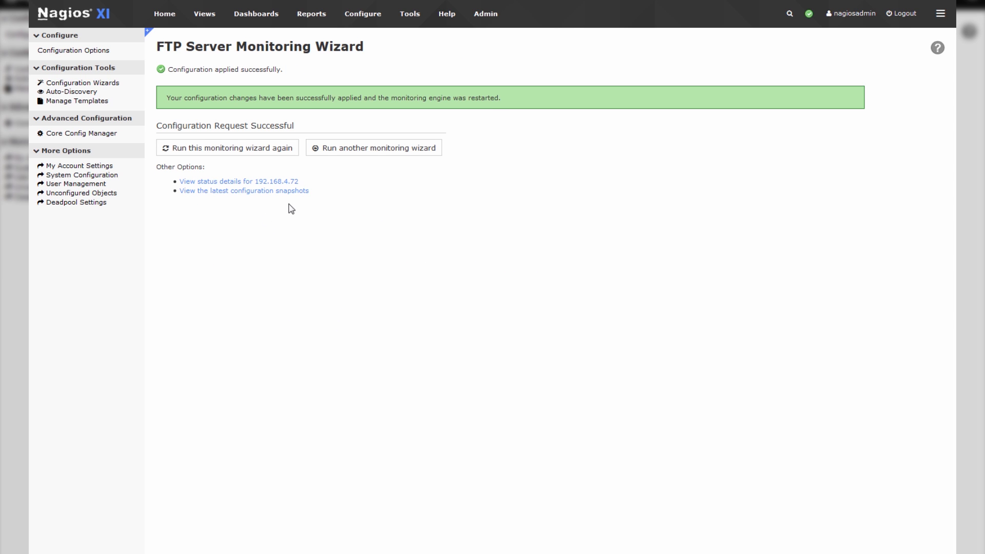
{"action": "mouse_move", "coordinate": [586, 98]}
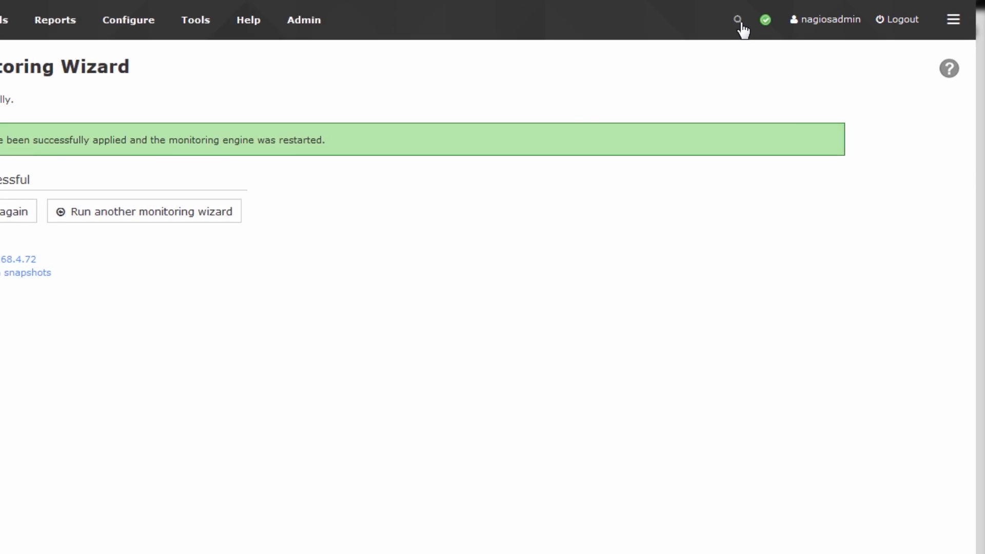
- Search for '4.72' to reach host 192.168.4.72's service status list
{"action": "left_click", "coordinate": [737, 21]}
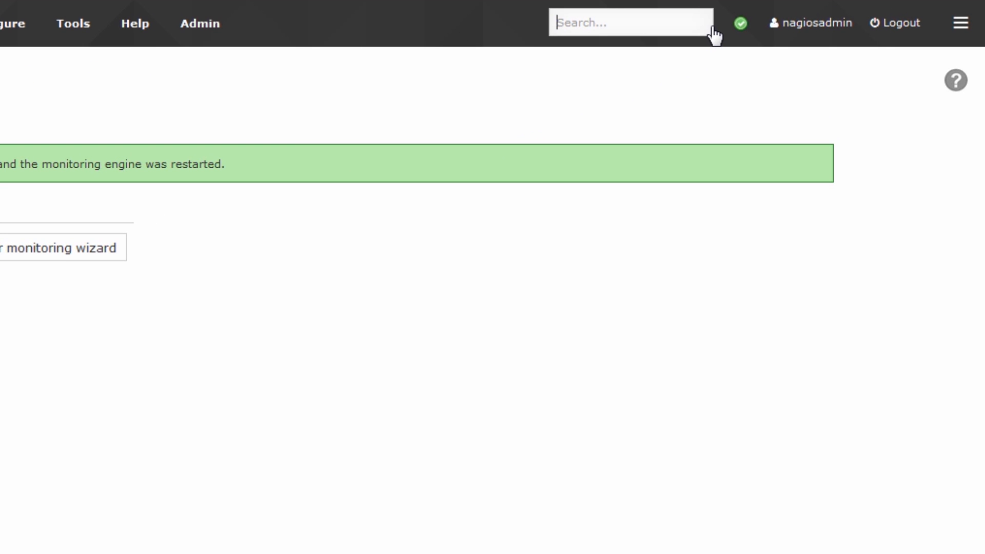
{"action": "type", "text": "4.72"}
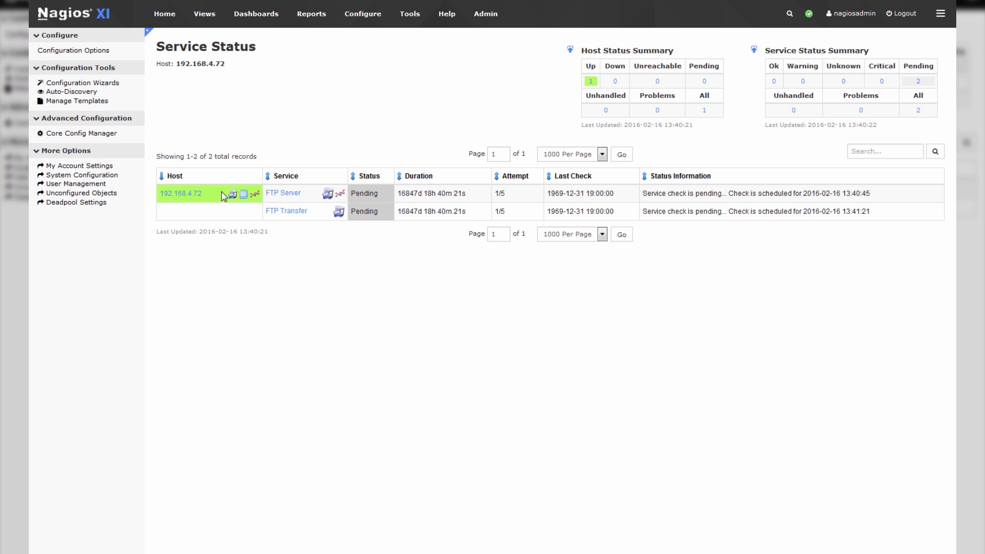
{"action": "mouse_move", "coordinate": [299, 210]}
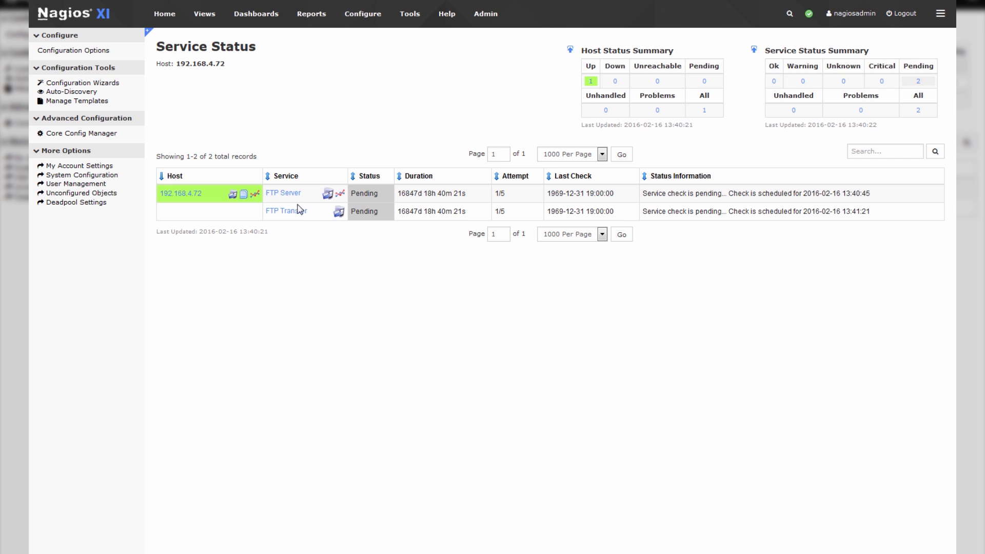
{"action": "mouse_move", "coordinate": [366, 195]}
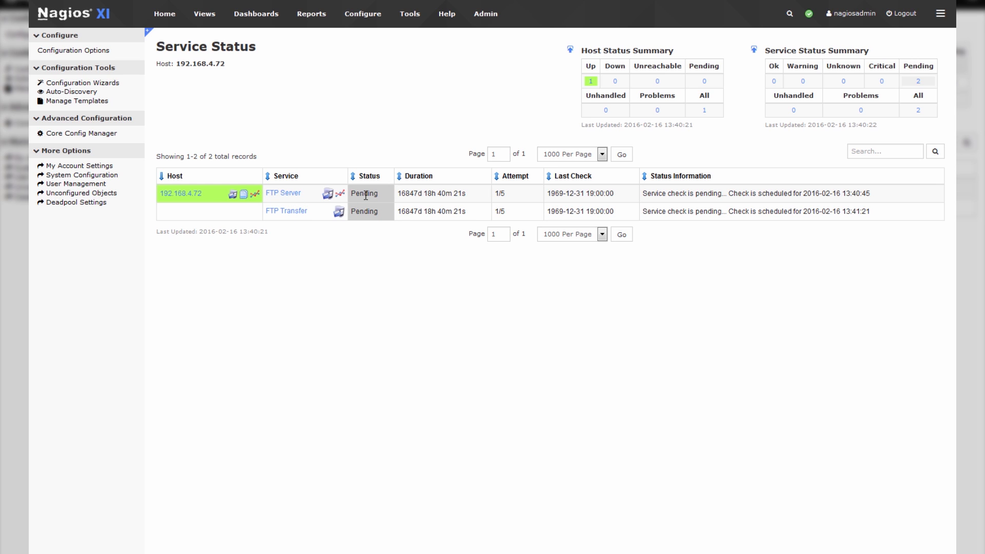
{"action": "mouse_move", "coordinate": [313, 199]}
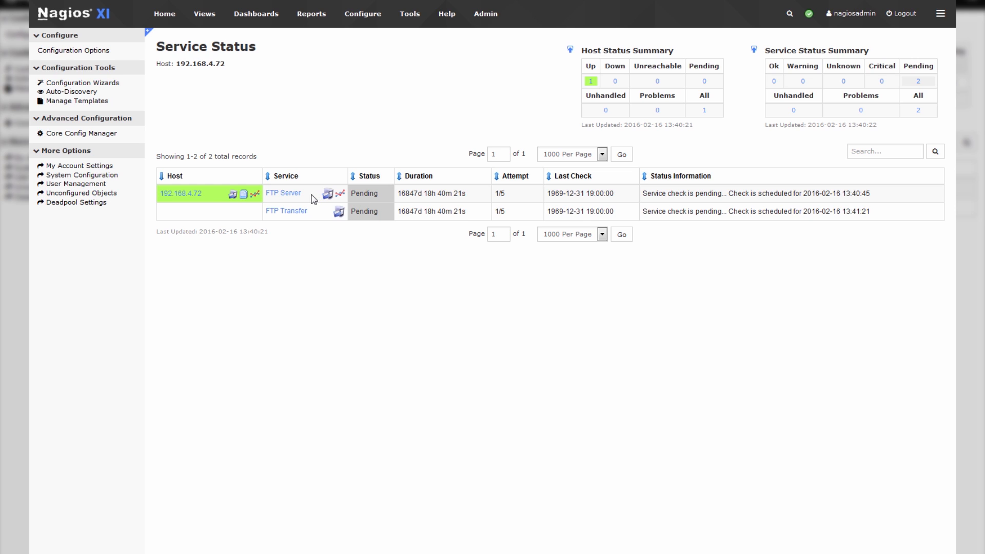
{"action": "mouse_move", "coordinate": [283, 193]}
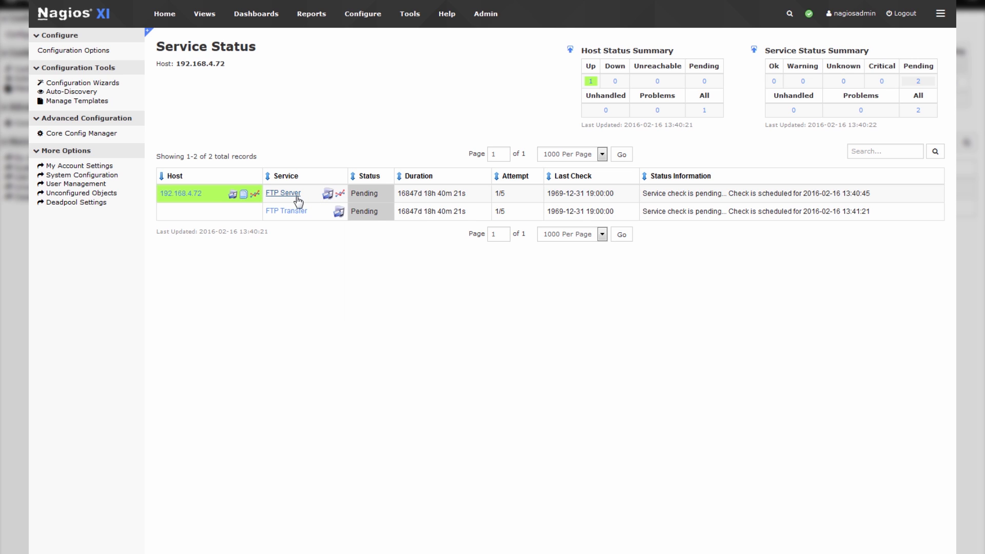
{"action": "mouse_move", "coordinate": [312, 203]}
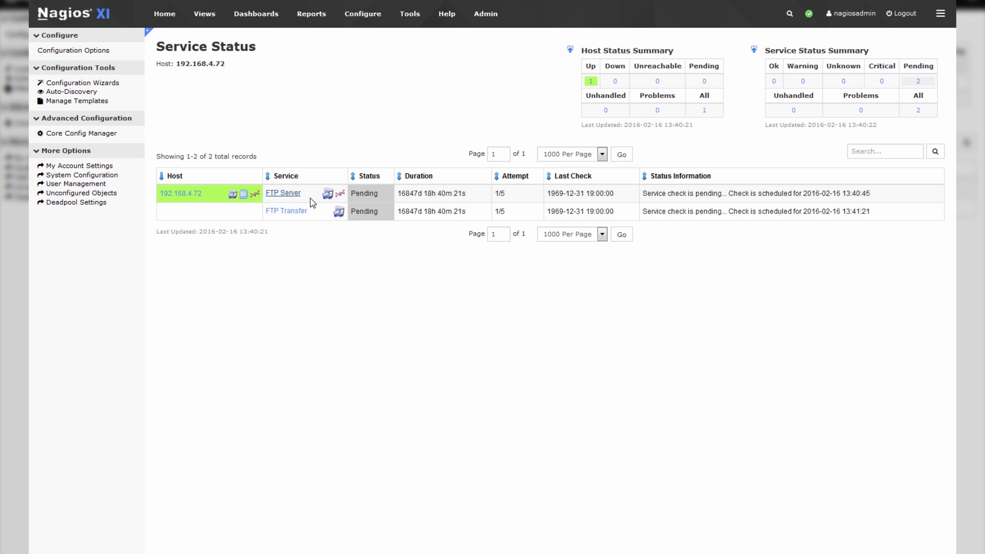
{"action": "mouse_move", "coordinate": [290, 197]}
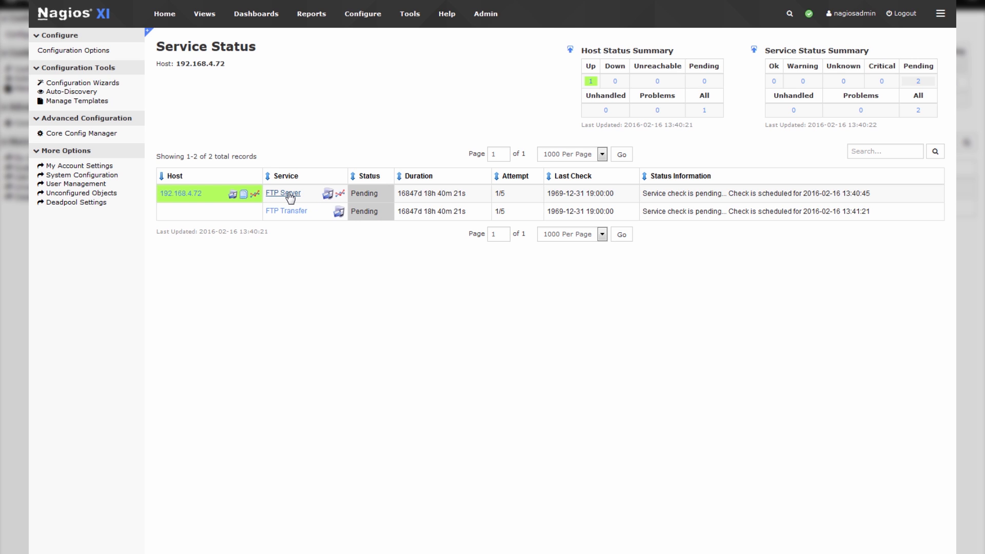
- Force an immediate check on FTP Server until it reports Ok, then return to the host's services
{"action": "left_click", "coordinate": [283, 194]}
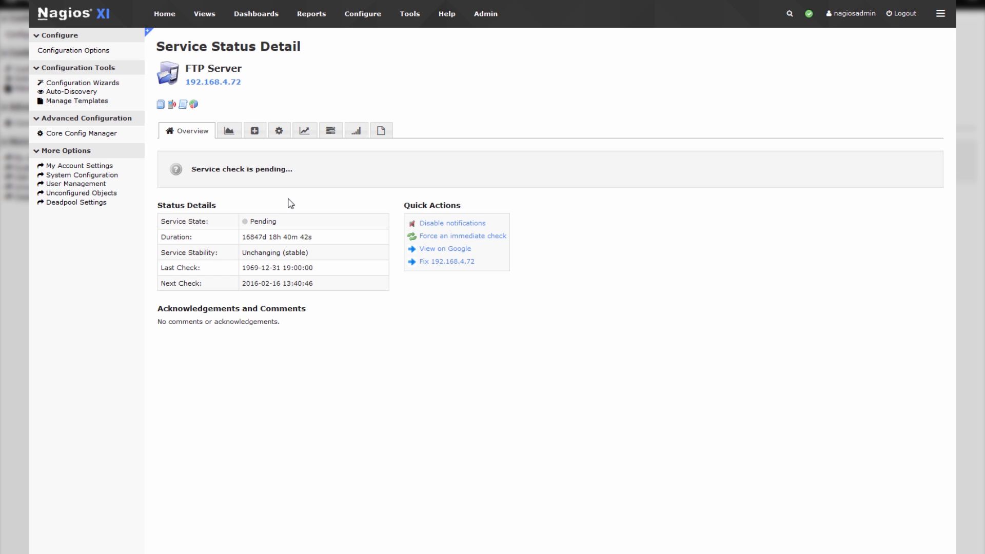
{"action": "mouse_move", "coordinate": [461, 236]}
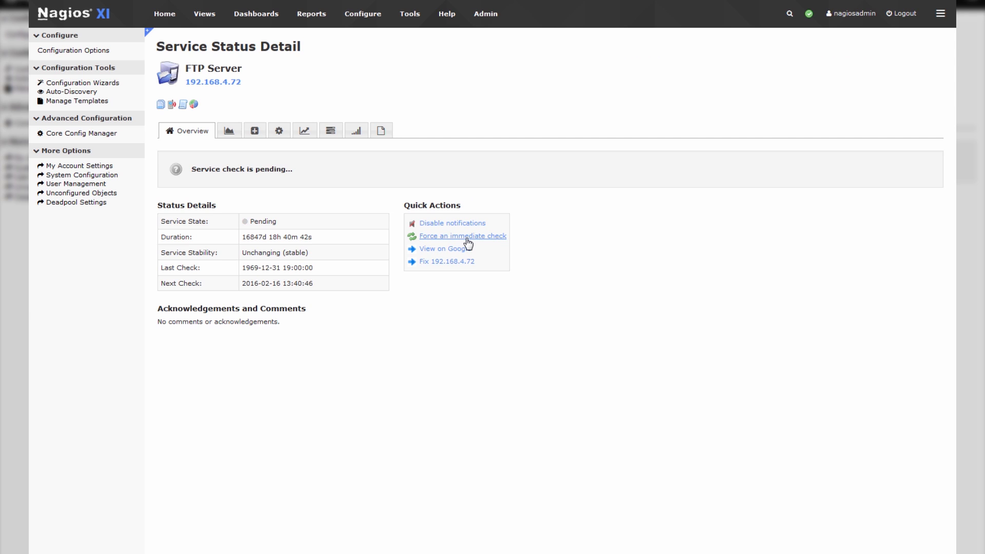
{"action": "left_click", "coordinate": [462, 236]}
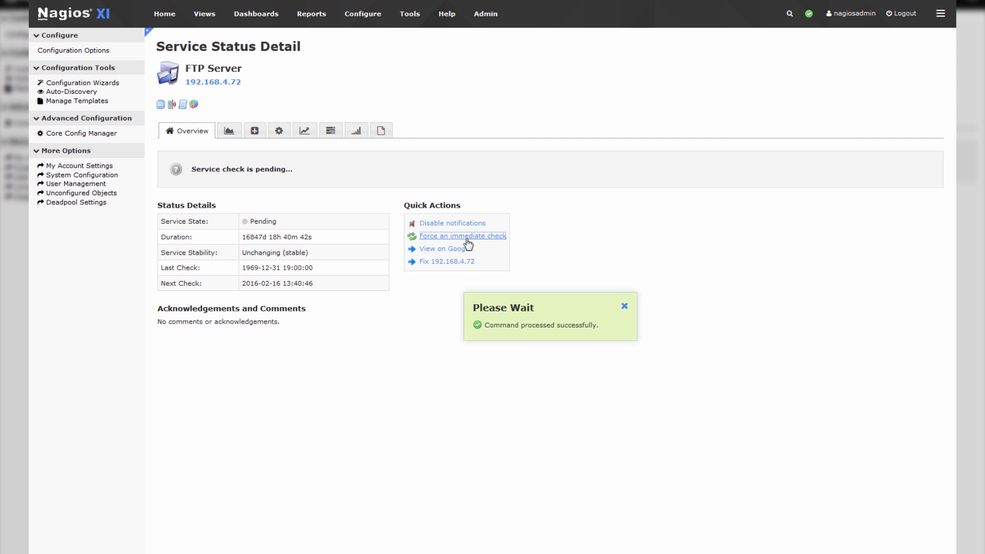
{"action": "left_click", "coordinate": [623, 307]}
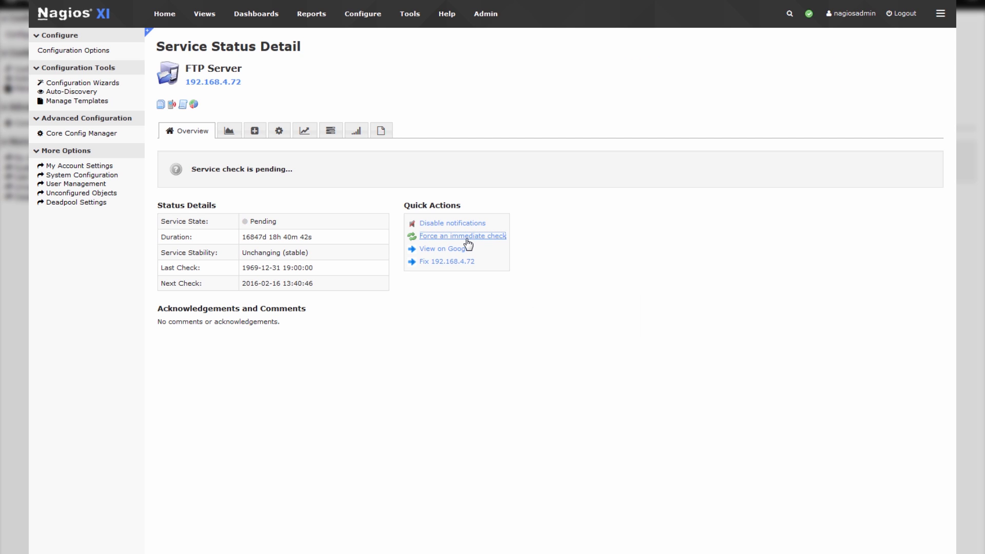
{"action": "left_click", "coordinate": [463, 236]}
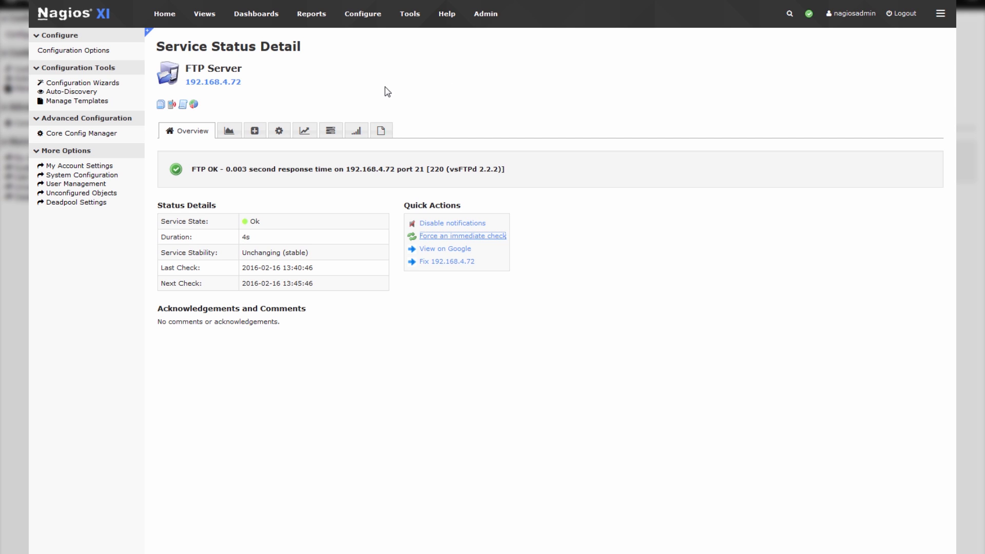
{"action": "double_click", "coordinate": [411, 169]}
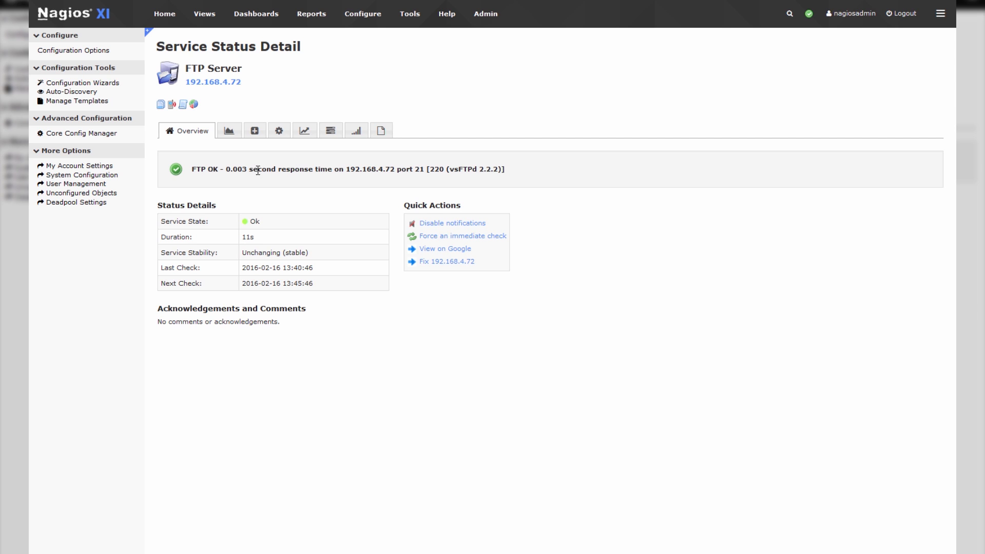
{"action": "mouse_move", "coordinate": [228, 130]}
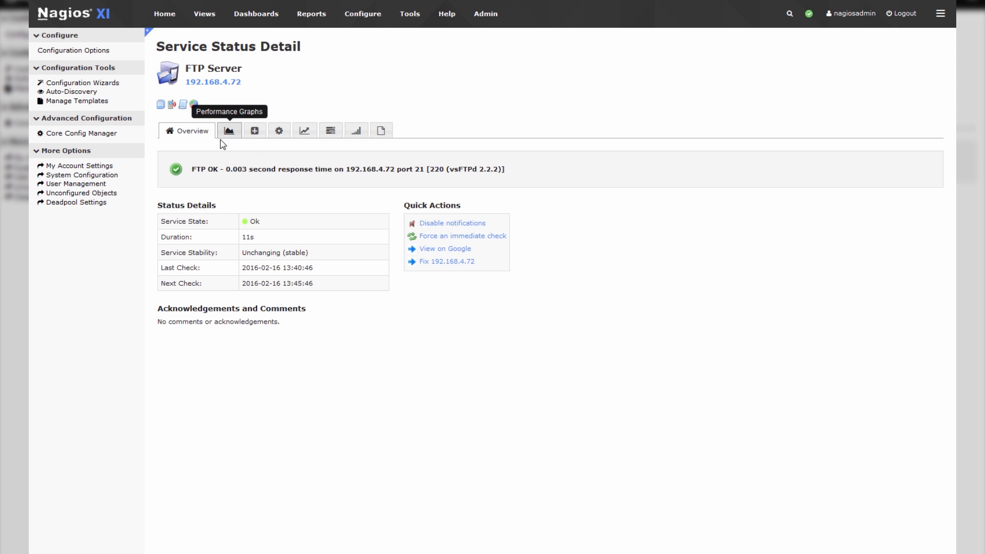
{"action": "mouse_move", "coordinate": [161, 105]}
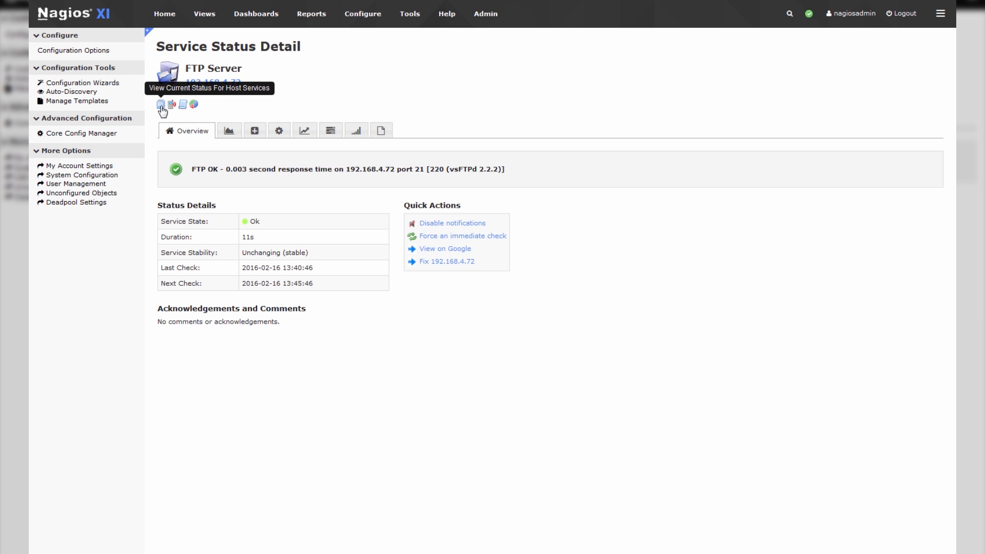
{"action": "left_click", "coordinate": [161, 105]}
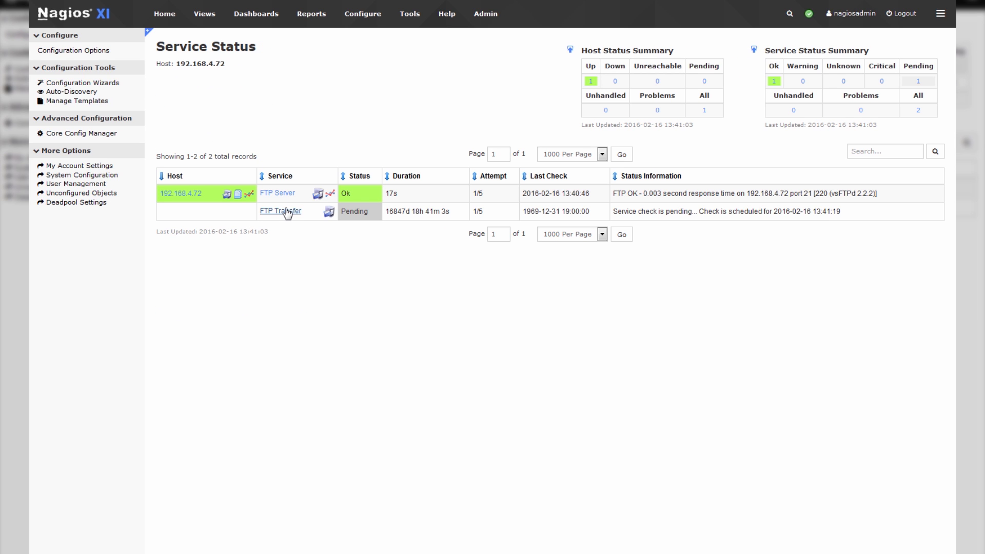
- Force an immediate check on FTP Transfer, reporting Ok: FTP fully checked, all tests successful
{"action": "left_click", "coordinate": [280, 210]}
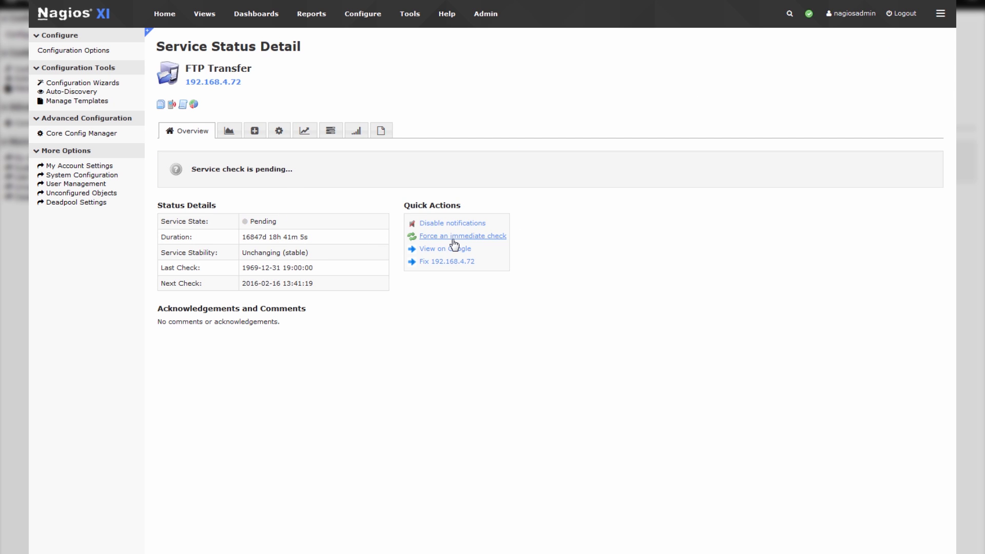
{"action": "left_click", "coordinate": [462, 236]}
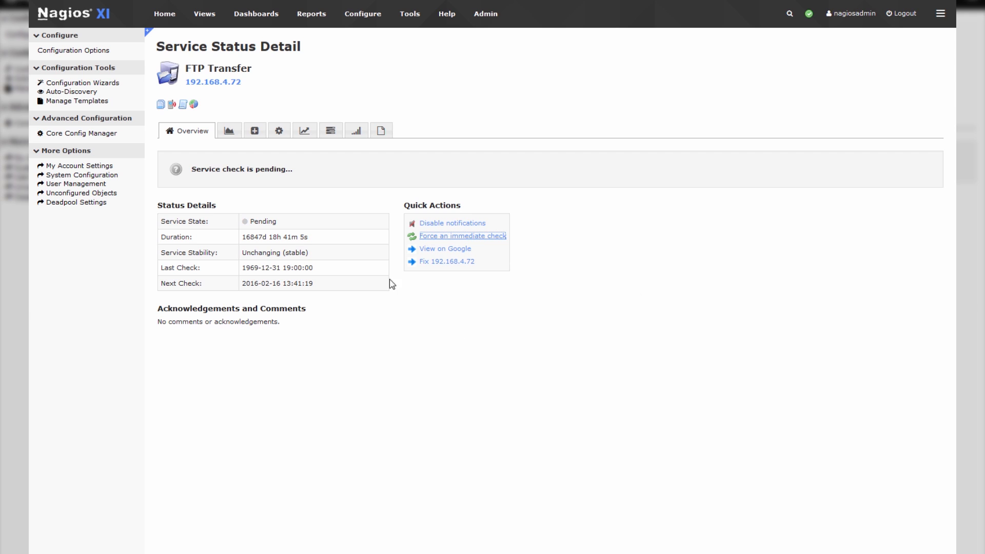
{"action": "left_click", "coordinate": [462, 236]}
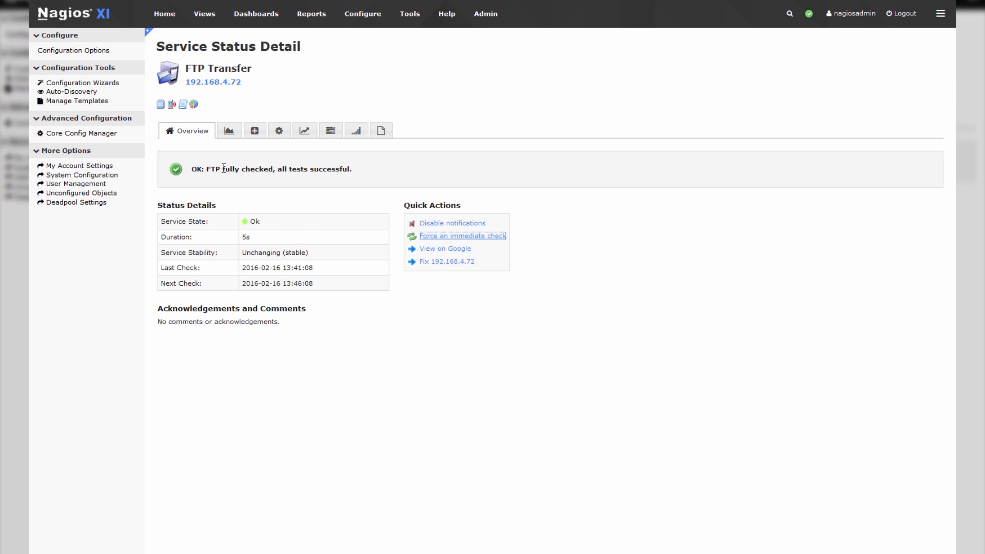
{"action": "double_click", "coordinate": [237, 169]}
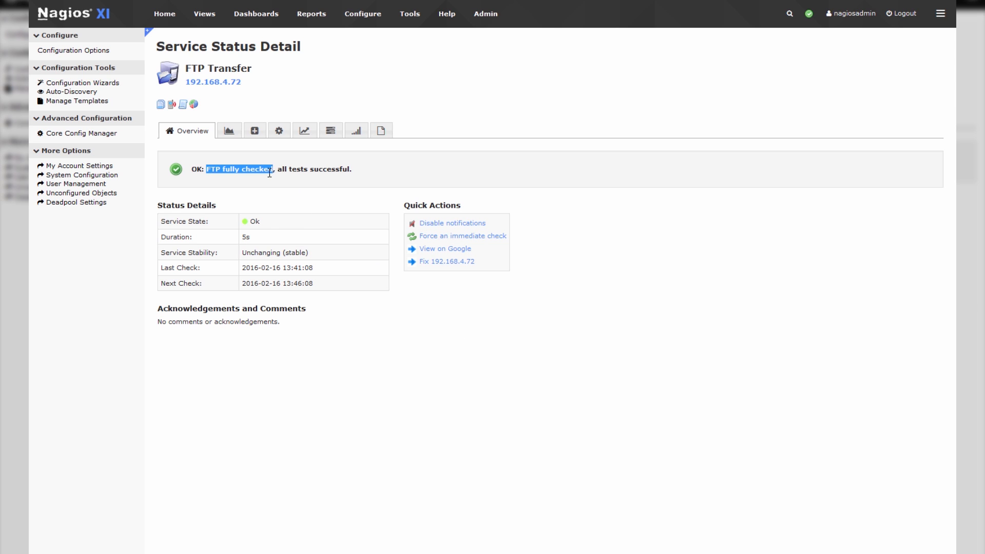
{"action": "mouse_move", "coordinate": [162, 105]}
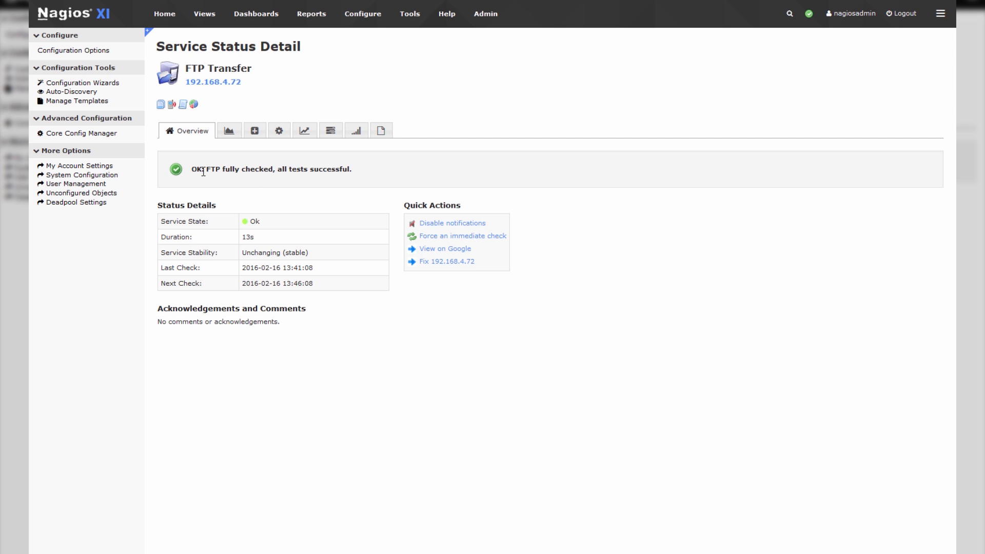
{"action": "mouse_move", "coordinate": [169, 104]}
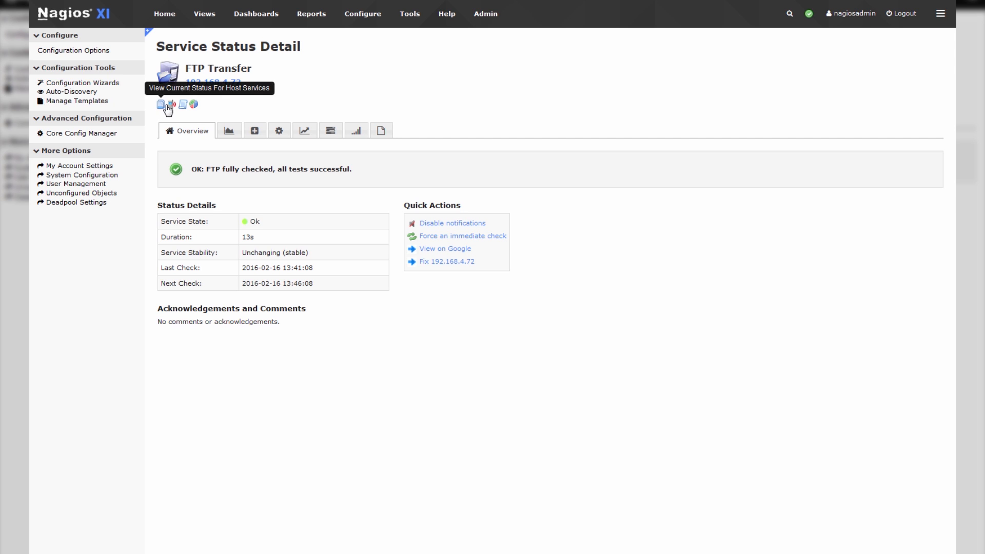
- Return to host 192.168.4.72's service list showing FTP Server and FTP Transfer both Ok
{"action": "left_click", "coordinate": [162, 105]}
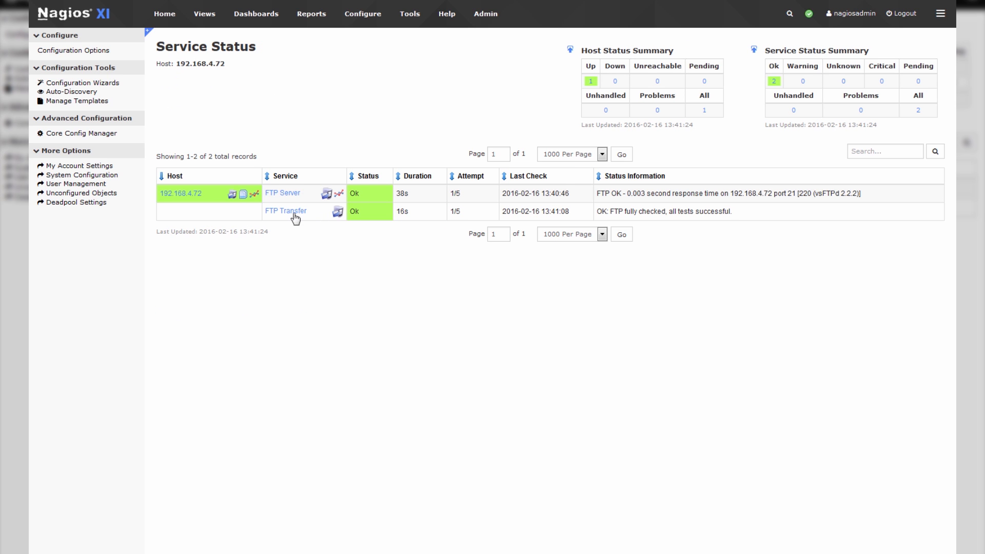
{"action": "double_click", "coordinate": [285, 211]}
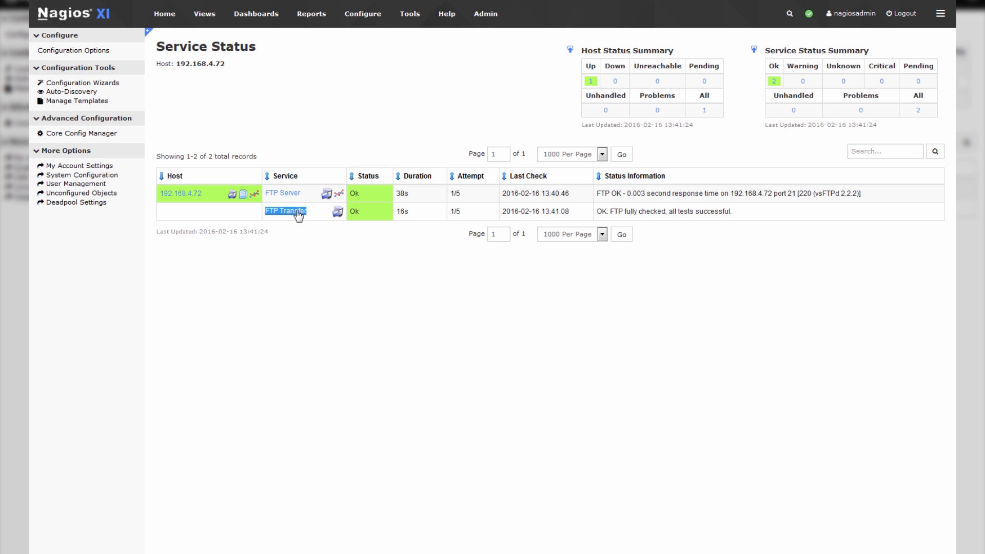